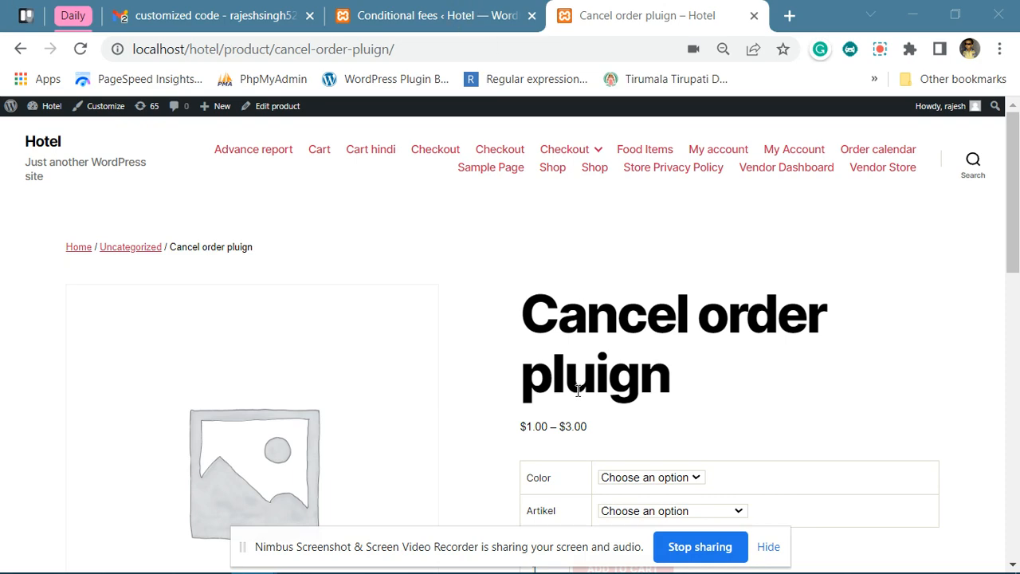
Step: Show the 'Product attribute fees' rule's Selection Rules and highlight the attribute value 'mit Stickerei/Druck kaufen'
{"action": "left_click", "coordinate": [431, 16]}
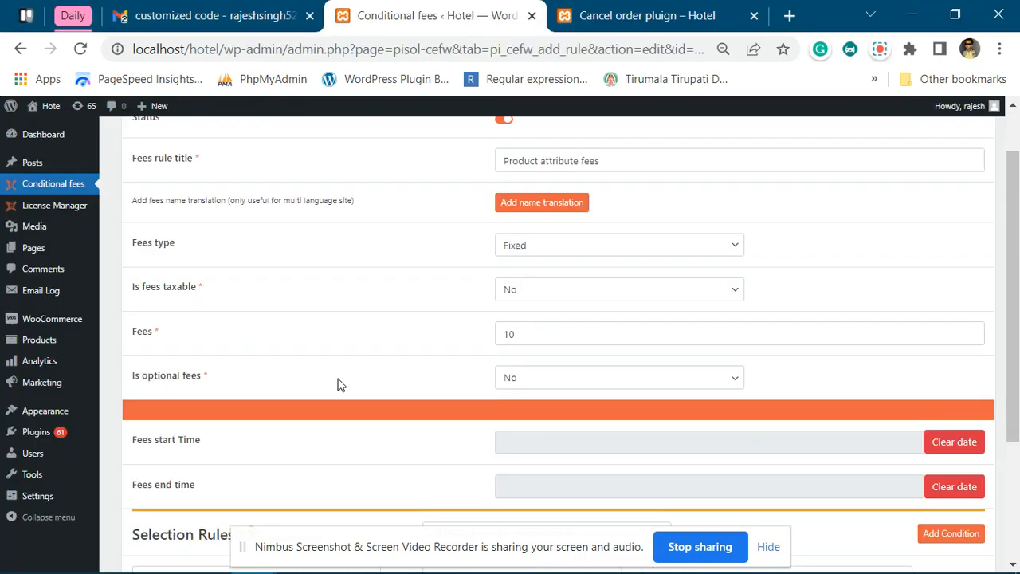
{"action": "scroll", "scroll_direction": "down", "scroll_amount": 3}
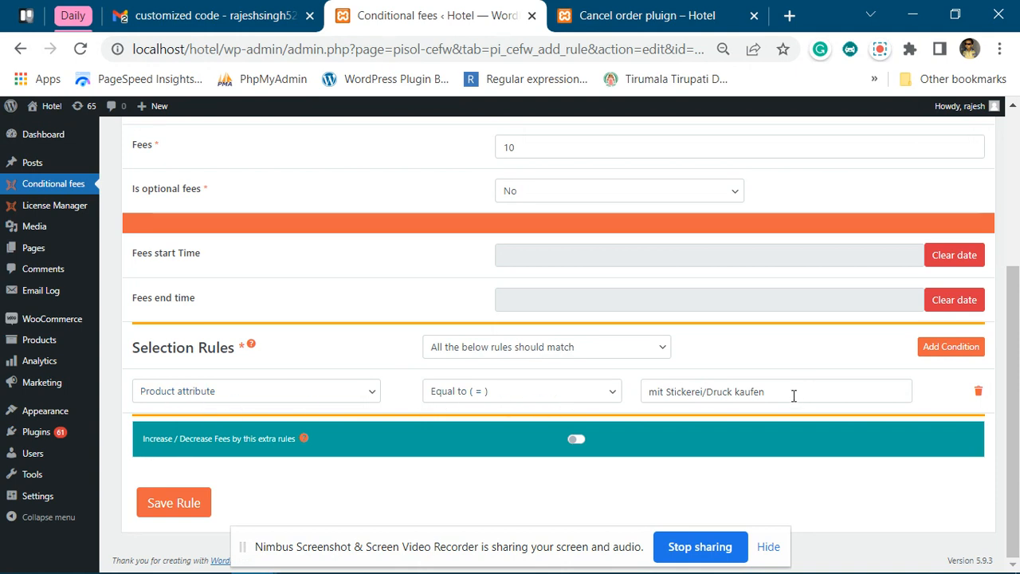
{"action": "double_click", "coordinate": [705, 392]}
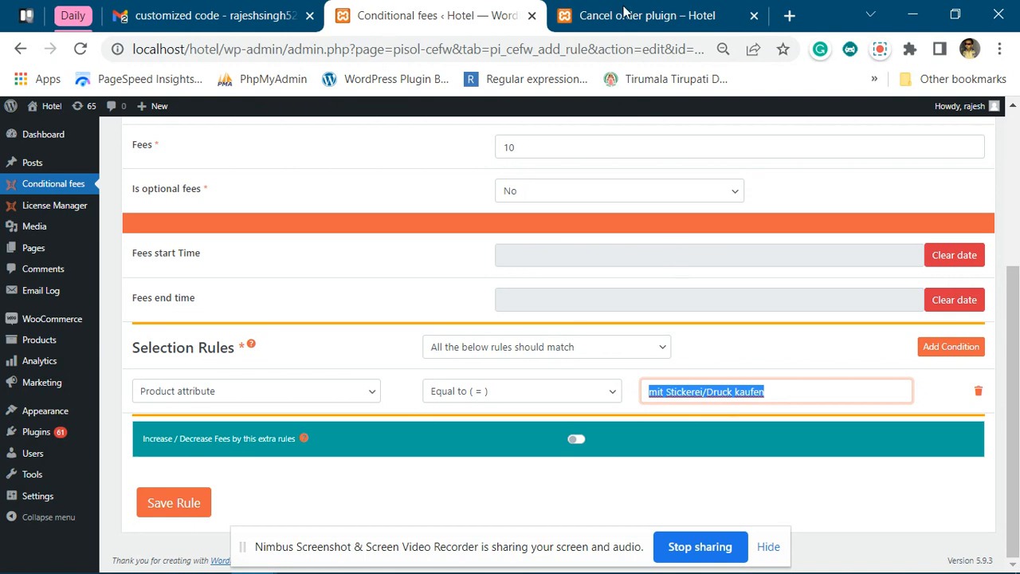
Step: Add the Cancel order plugin product to the cart as Blue with 'ohne Veredelung kaufen'
{"action": "left_click", "coordinate": [638, 16]}
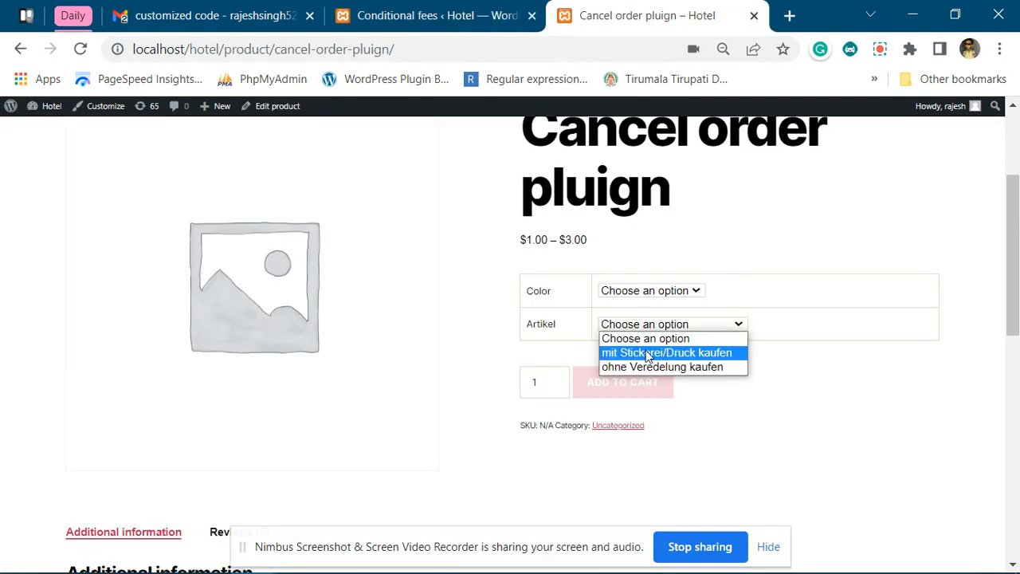
{"action": "left_click", "coordinate": [651, 290]}
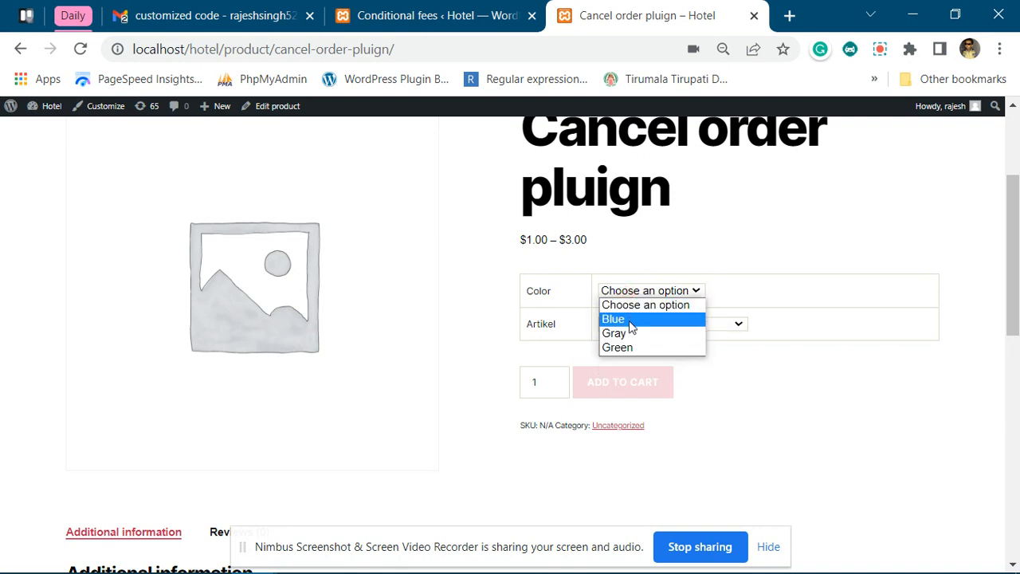
{"action": "left_click", "coordinate": [613, 319]}
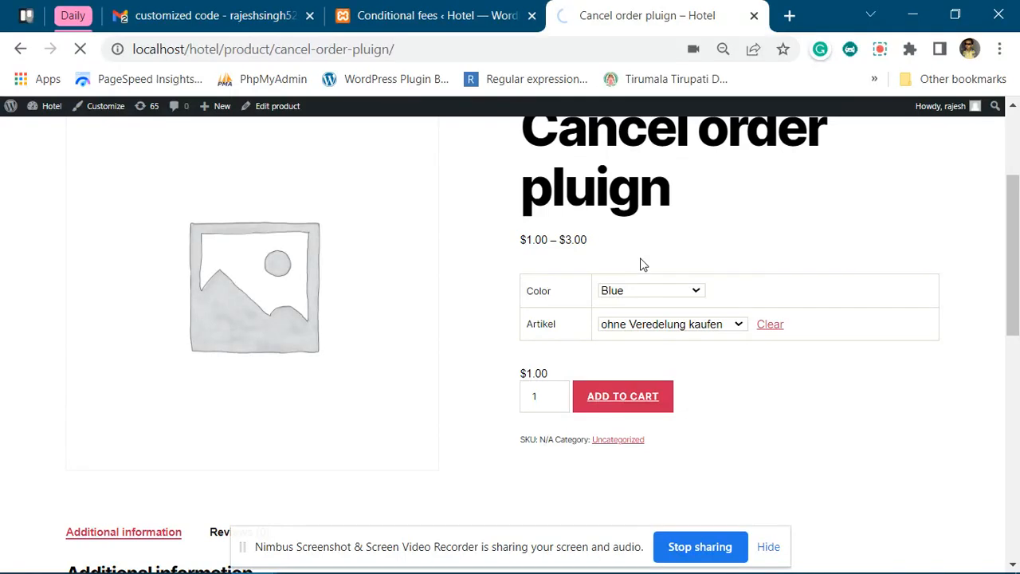
{"action": "left_click", "coordinate": [622, 396]}
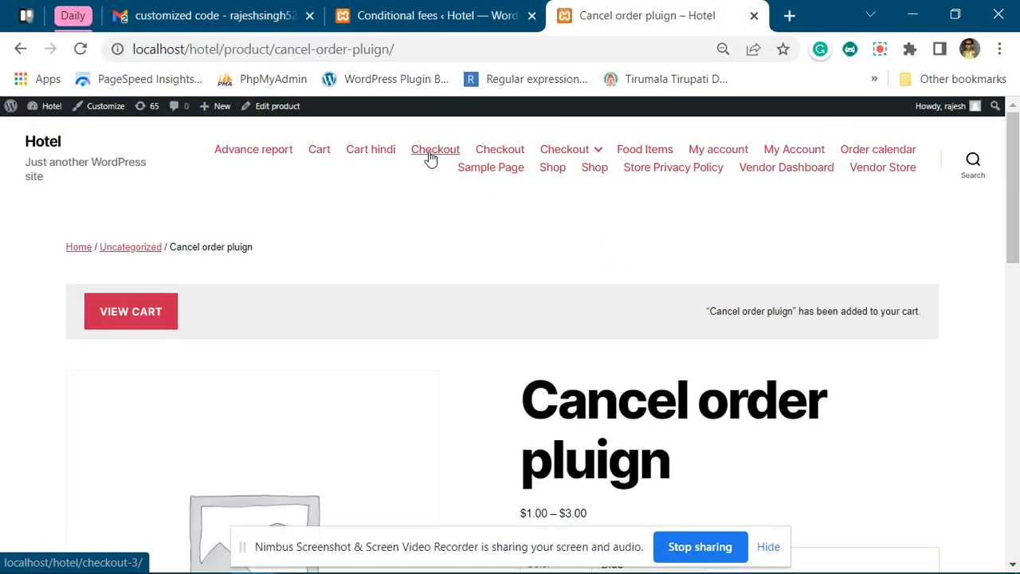
Step: Go to checkout and highlight the 'mit Stickerei/Druck kaufen' item carrying the $10 attribute fee
{"action": "left_click", "coordinate": [435, 150]}
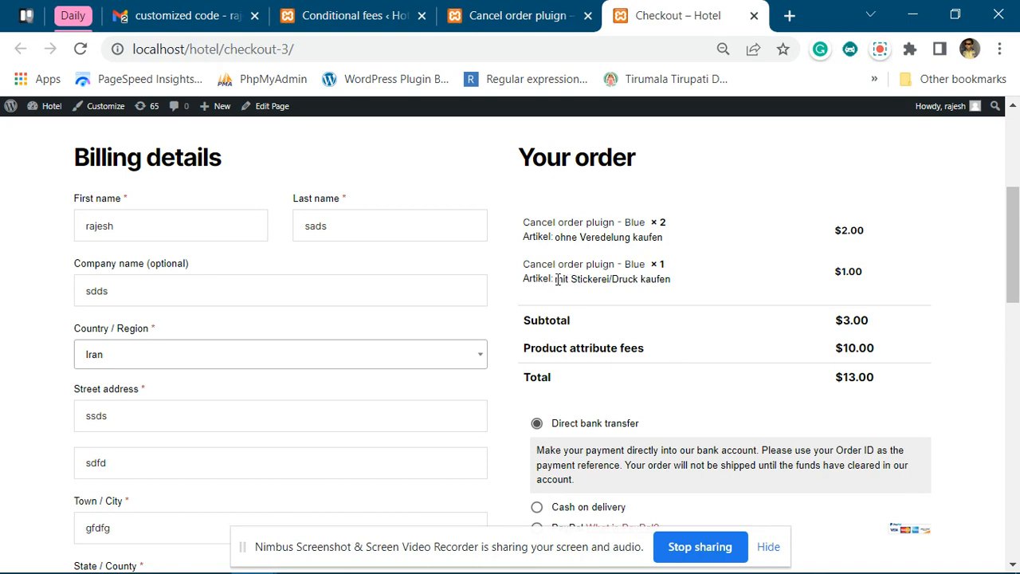
{"action": "double_click", "coordinate": [613, 279]}
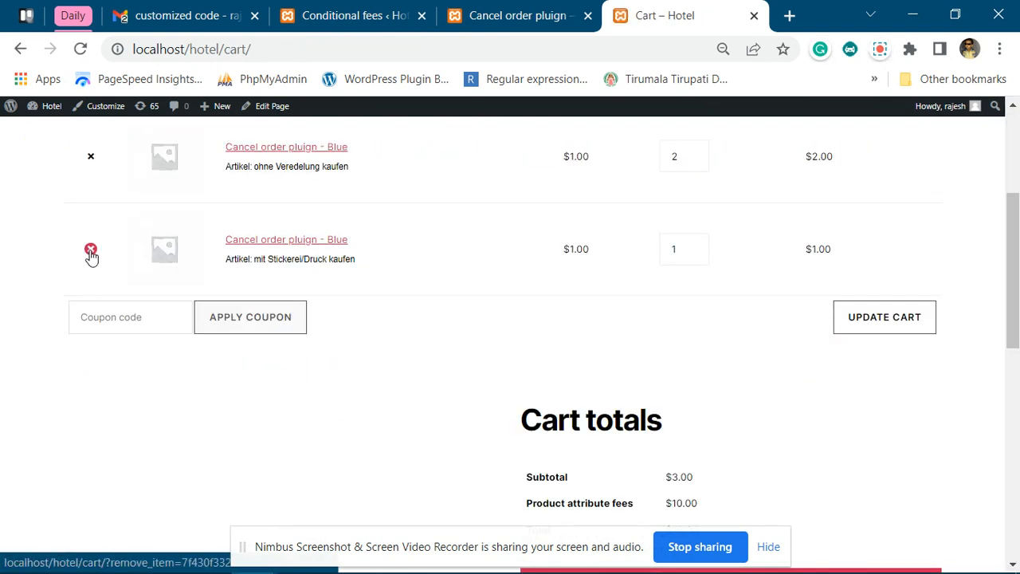
Step: Remove the 'mit Stickerei/Druck kaufen' item so cart totals drop to $2.00 without the fee, then return to the product
{"action": "left_click", "coordinate": [90, 249]}
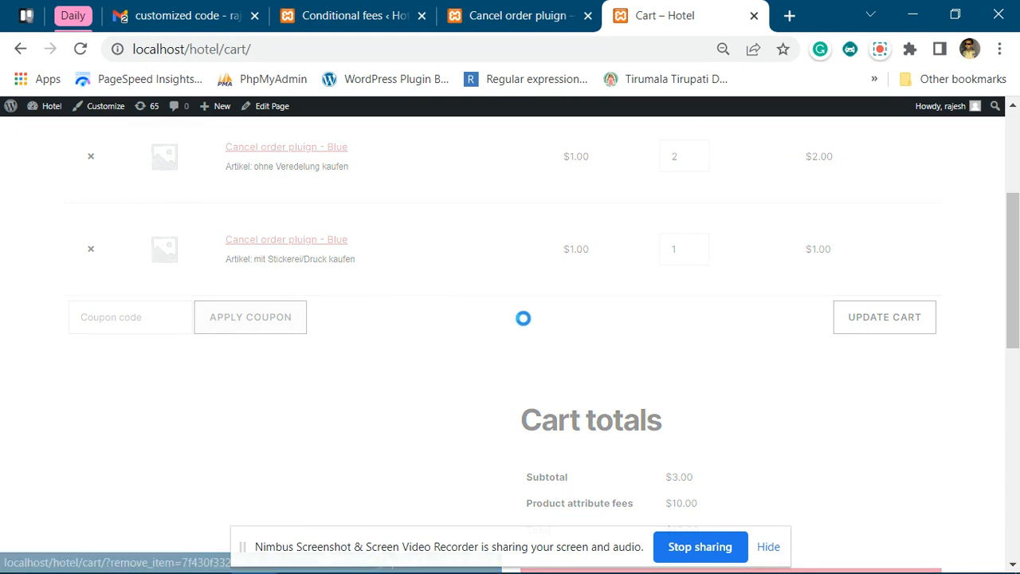
{"action": "scroll", "scroll_direction": "down", "scroll_amount": 3}
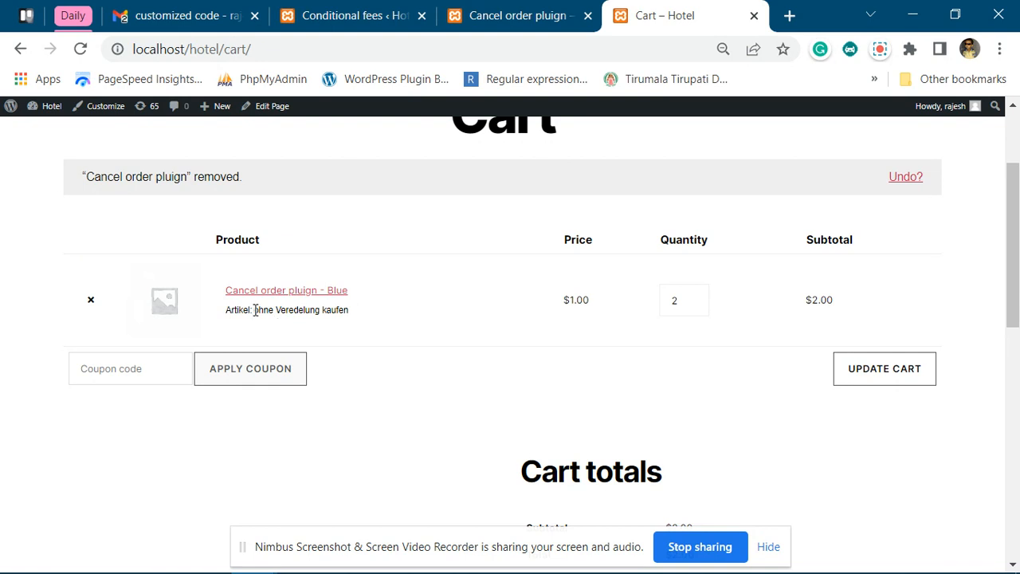
{"action": "scroll", "scroll_direction": "down", "scroll_amount": 3}
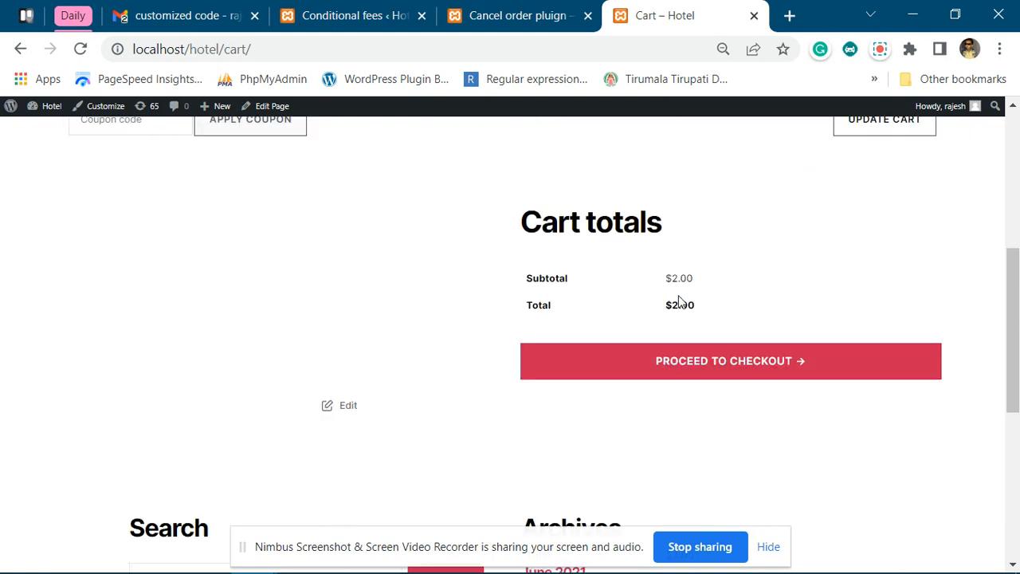
{"action": "left_click", "coordinate": [518, 16]}
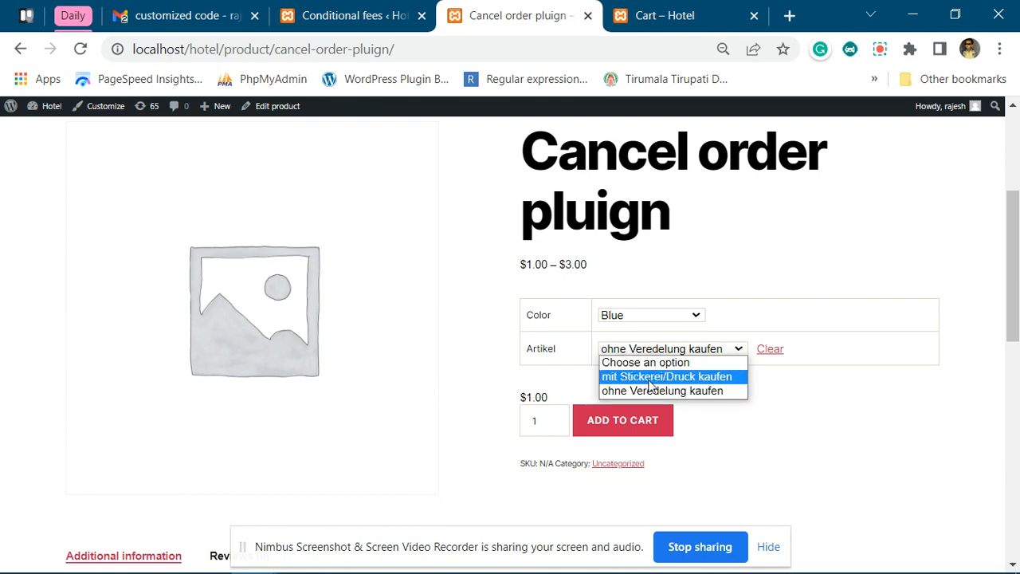
Step: Re-add the Blue 'mit Stickerei/Druck kaufen' variation, restoring the $13.00 total, and return to the fee rule
{"action": "left_click", "coordinate": [666, 376]}
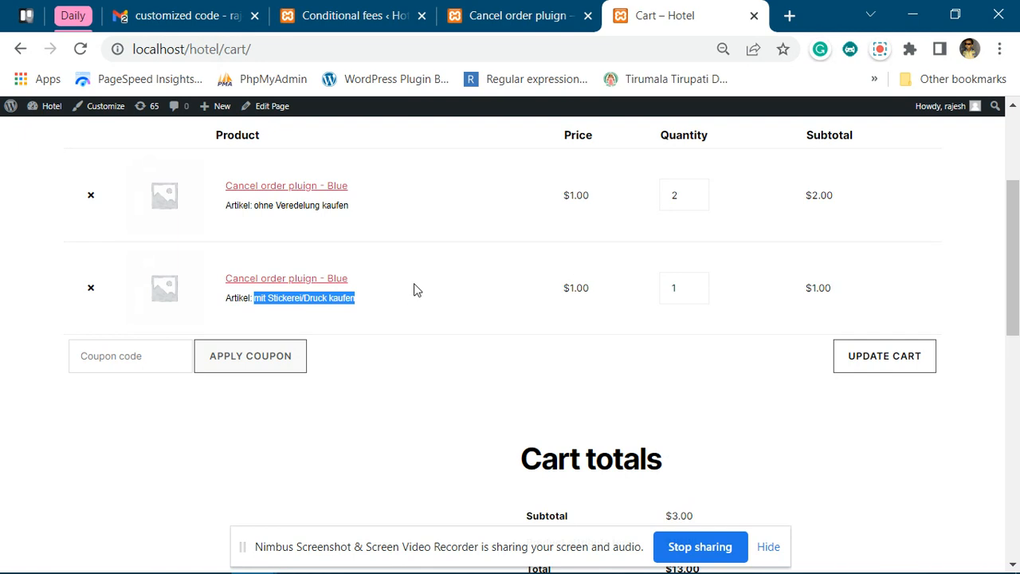
{"action": "left_click", "coordinate": [518, 16]}
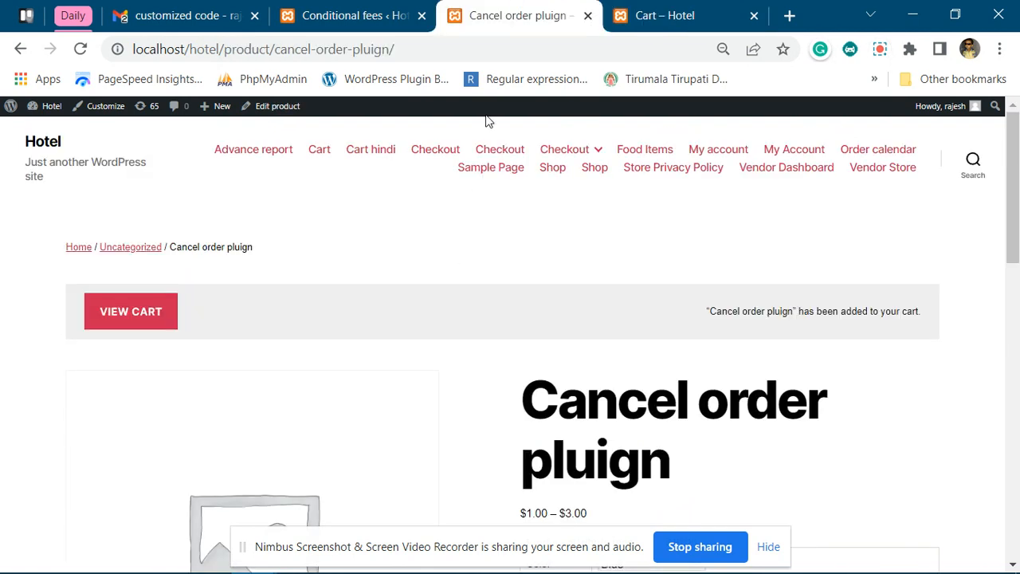
{"action": "left_click", "coordinate": [351, 16]}
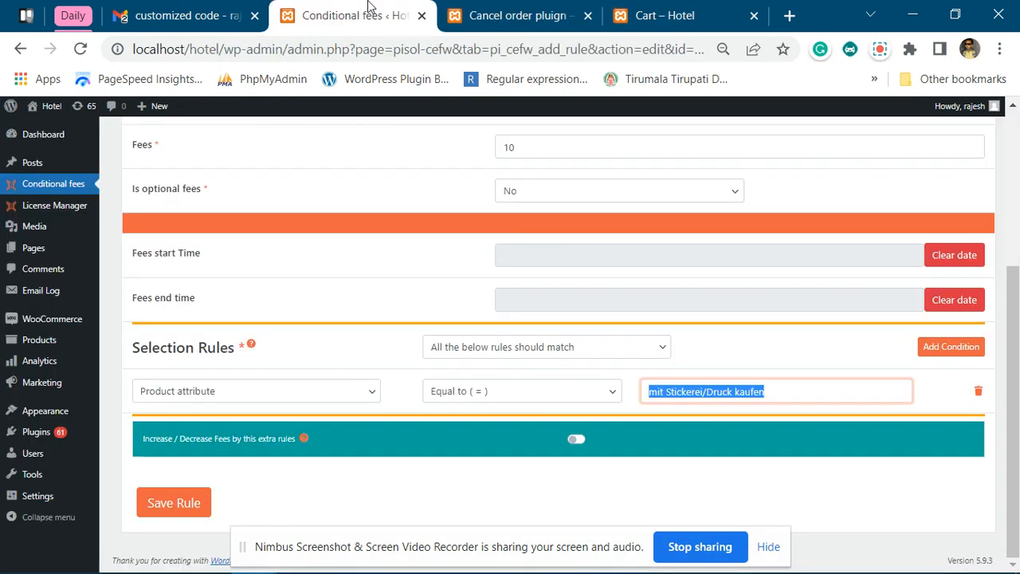